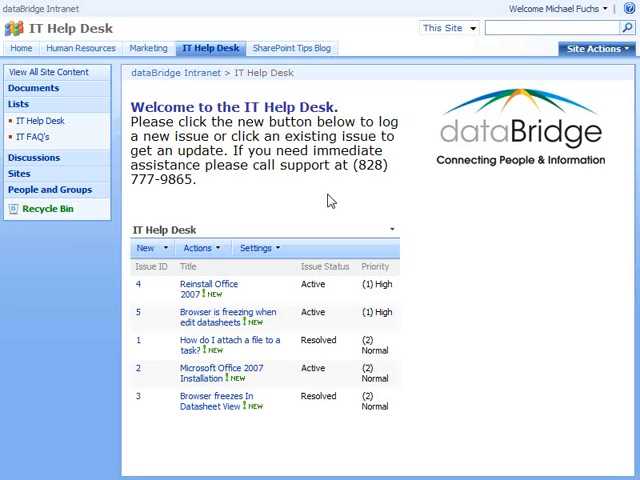
# Switch the IT Help Desk page to edit mode, add a Content Editor web part to the left zone, then remove it again.
pyautogui.click(260, 150)
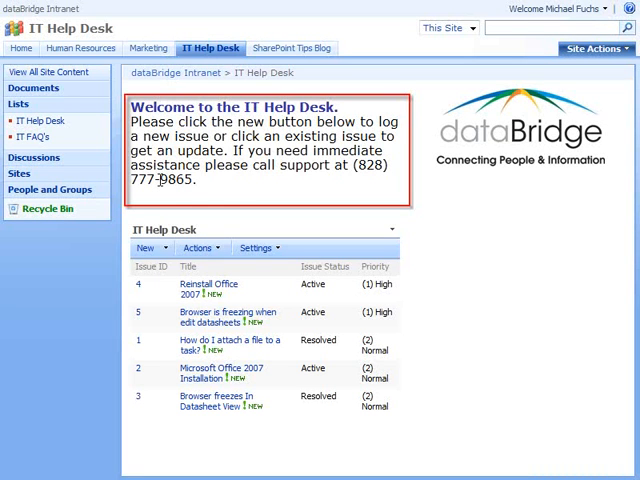
pyautogui.doubleClick(184, 182)
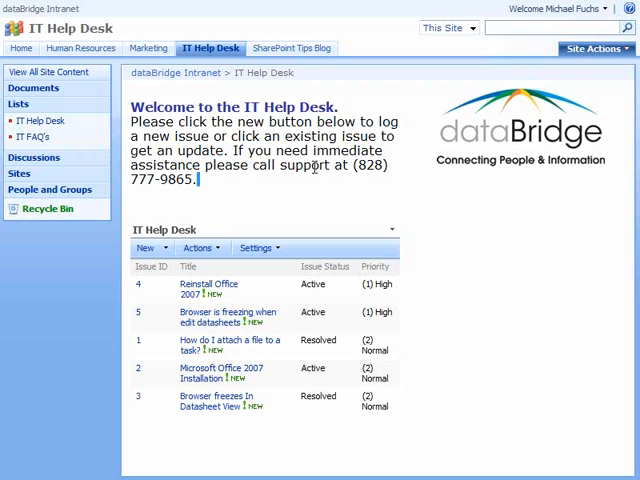
pyautogui.moveTo(256, 204)
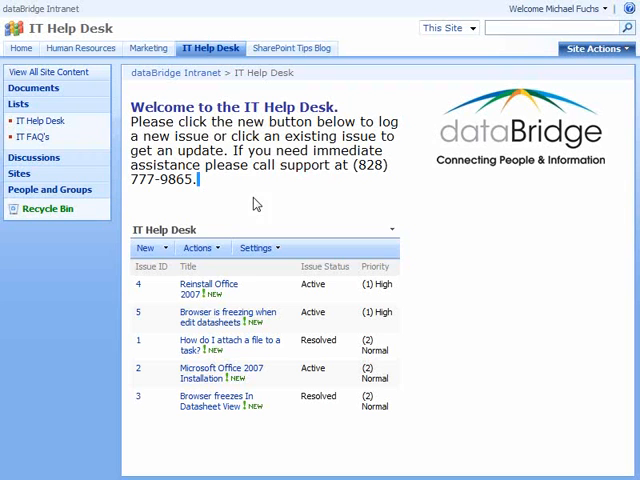
pyautogui.moveTo(444, 228)
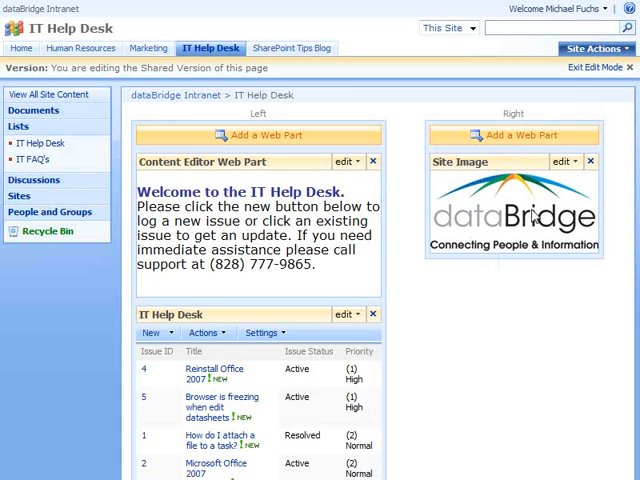
pyautogui.moveTo(518, 348)
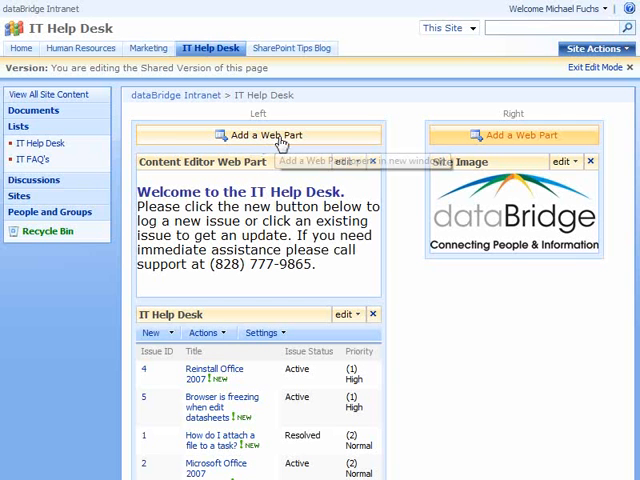
pyautogui.click(256, 136)
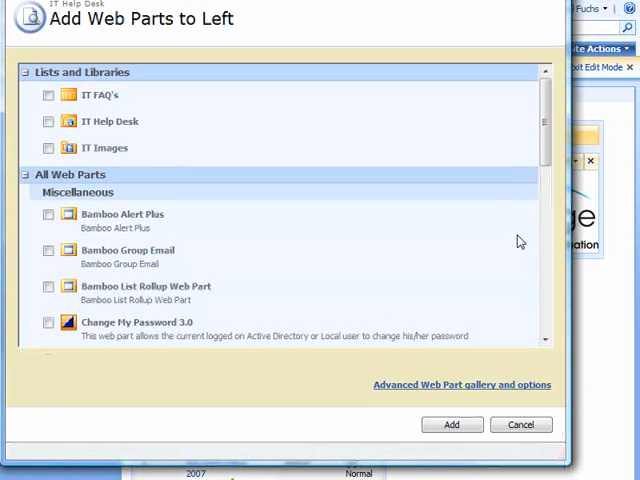
pyautogui.scroll(-3)
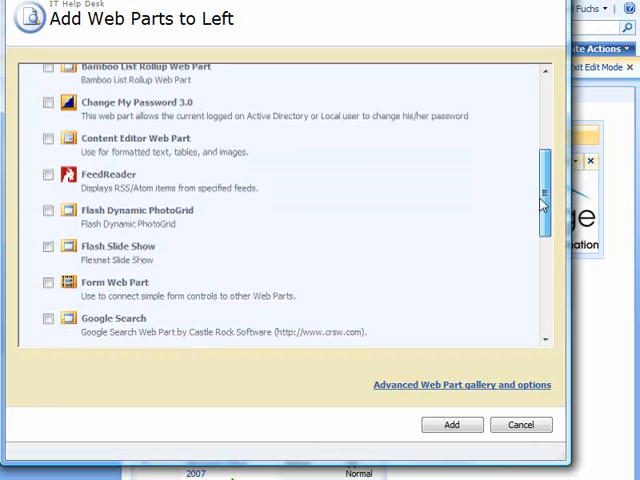
pyautogui.click(48, 132)
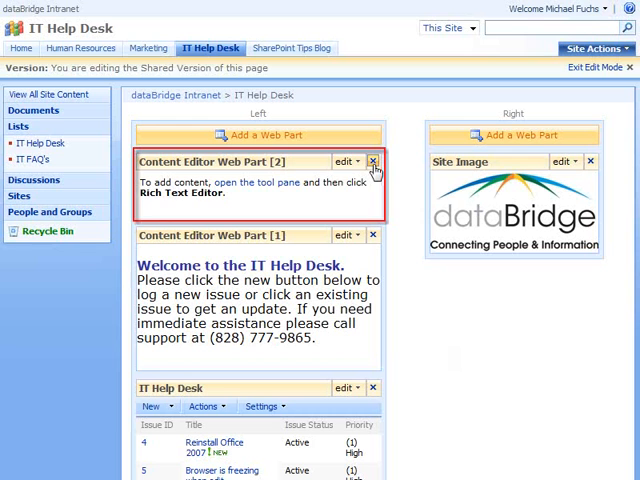
pyautogui.moveTo(374, 160)
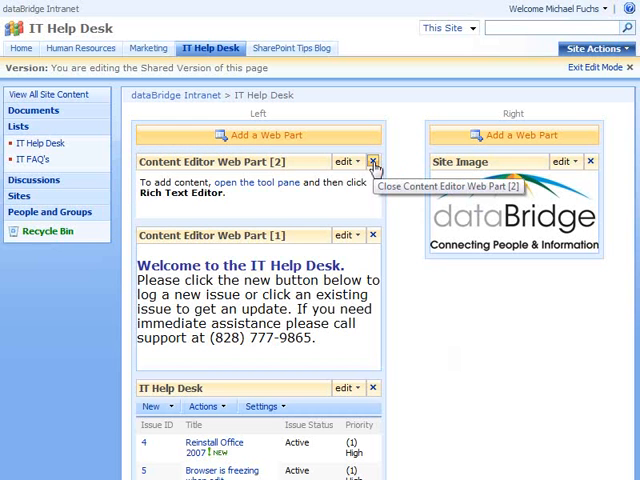
pyautogui.click(376, 160)
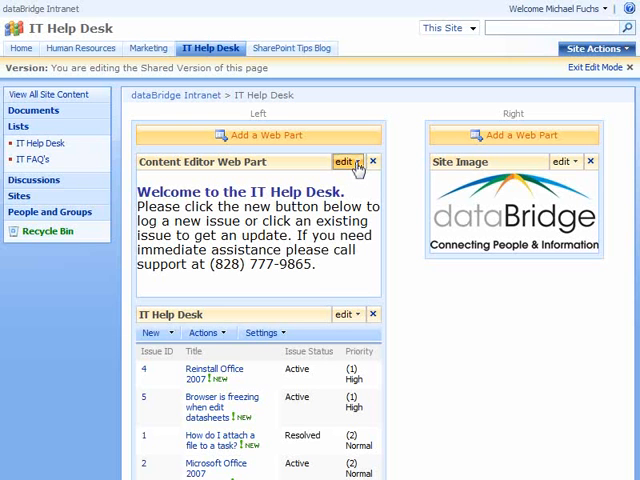
pyautogui.click(346, 160)
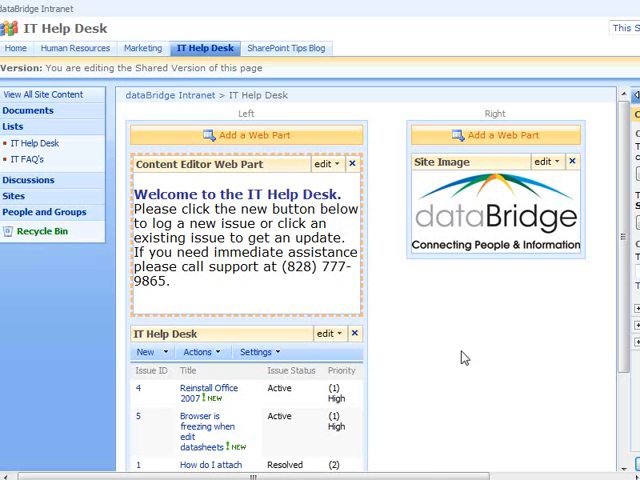
pyautogui.click(324, 164)
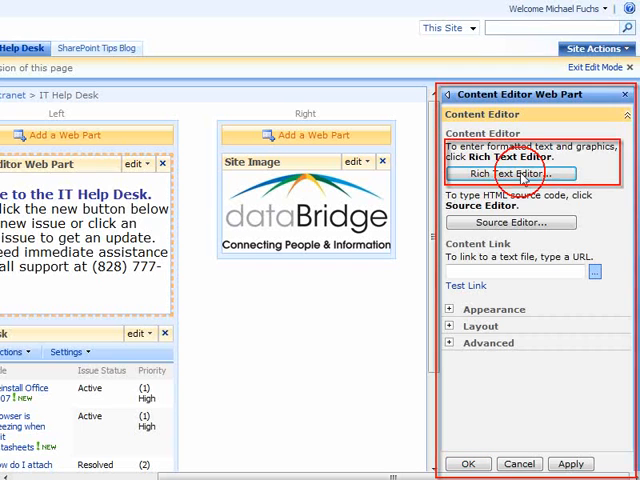
pyautogui.click(504, 172)
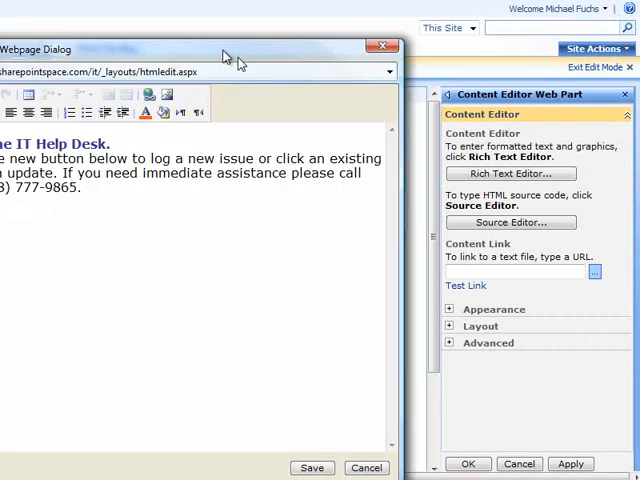
pyautogui.click(510, 172)
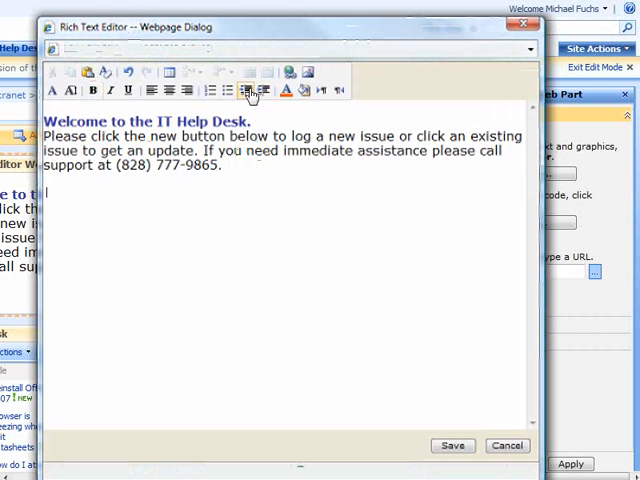
pyautogui.click(250, 90)
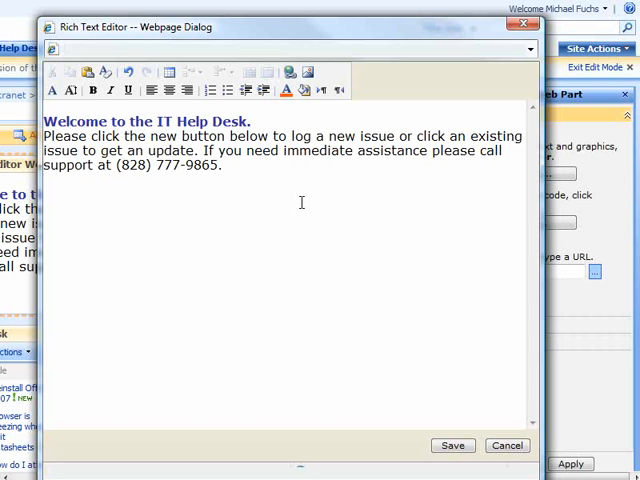
pyautogui.moveTo(308, 72)
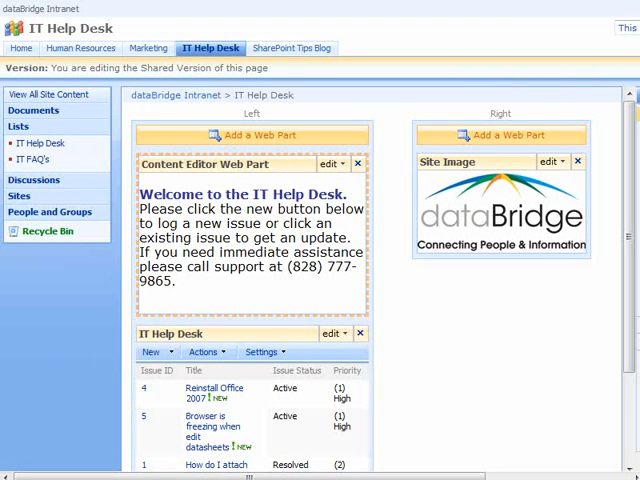
pyautogui.moveTo(48, 94)
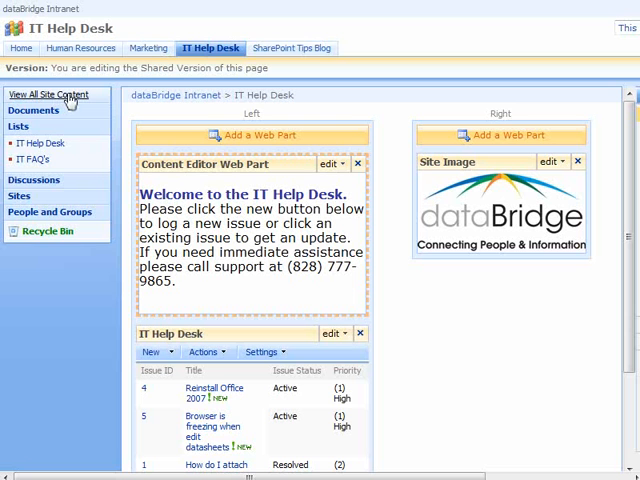
# Browse all site content into the IT Images library and view the picture named it.
pyautogui.click(48, 94)
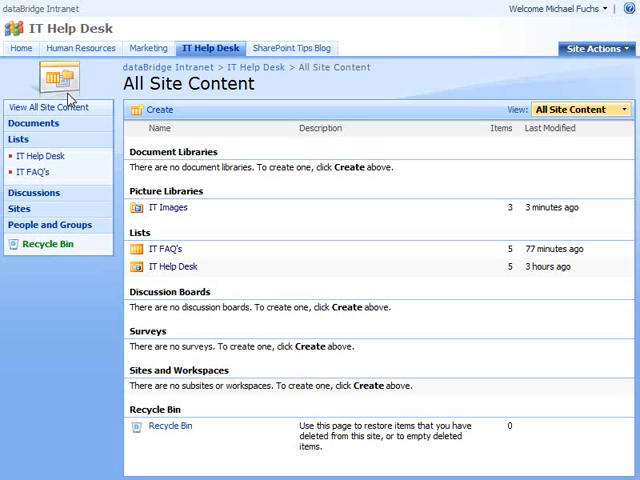
pyautogui.moveTo(168, 208)
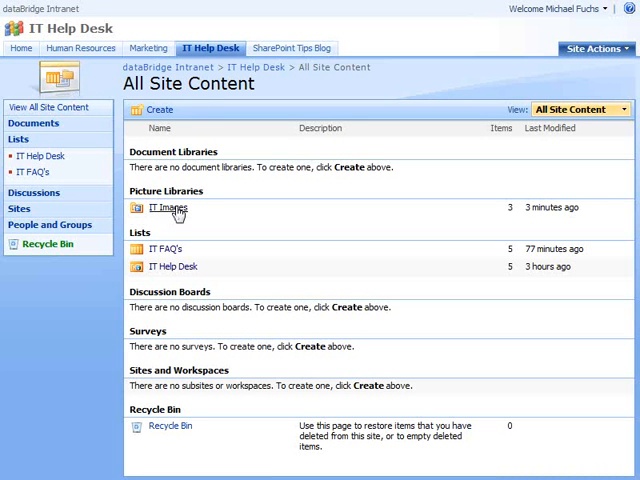
pyautogui.click(168, 208)
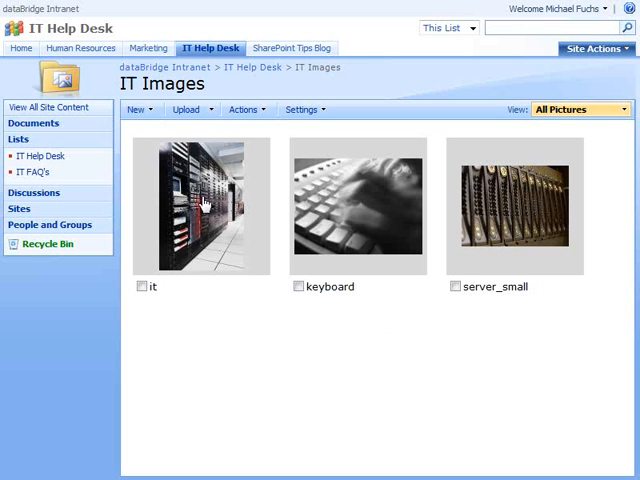
pyautogui.moveTo(202, 204)
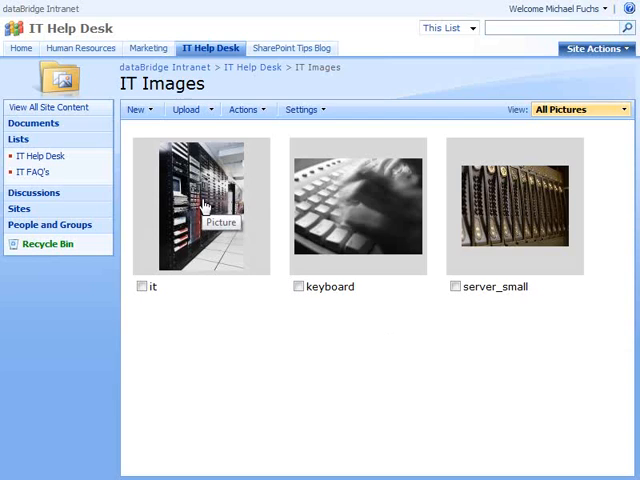
pyautogui.click(200, 204)
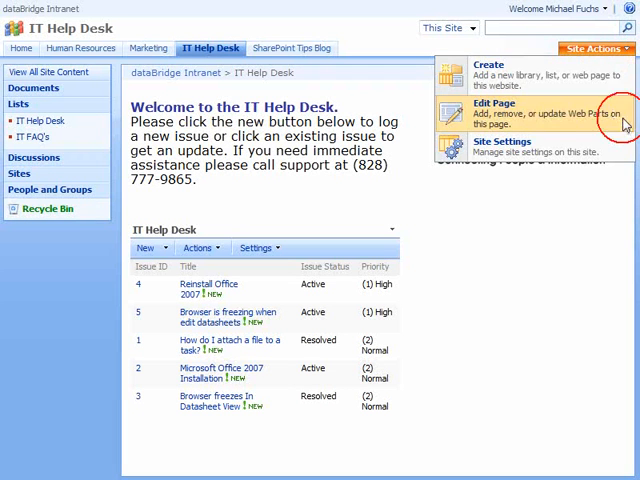
# Re-enter edit mode and bring the welcome Content Editor web part up in the rich text editor.
pyautogui.click(492, 108)
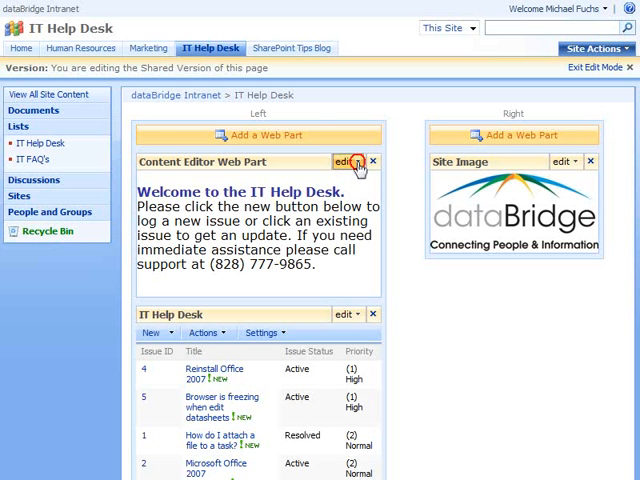
pyautogui.click(348, 160)
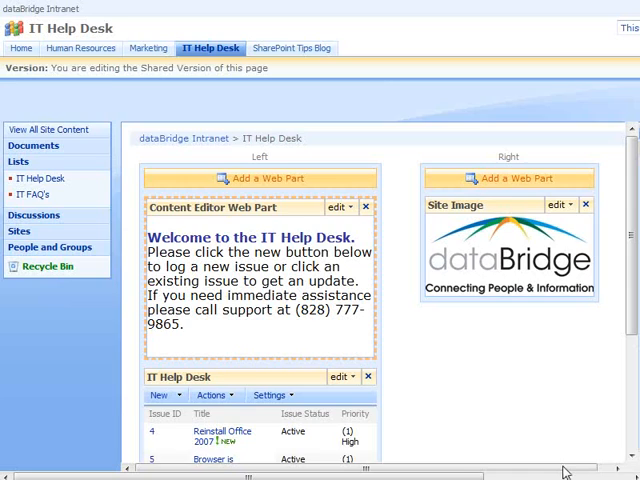
pyautogui.click(338, 206)
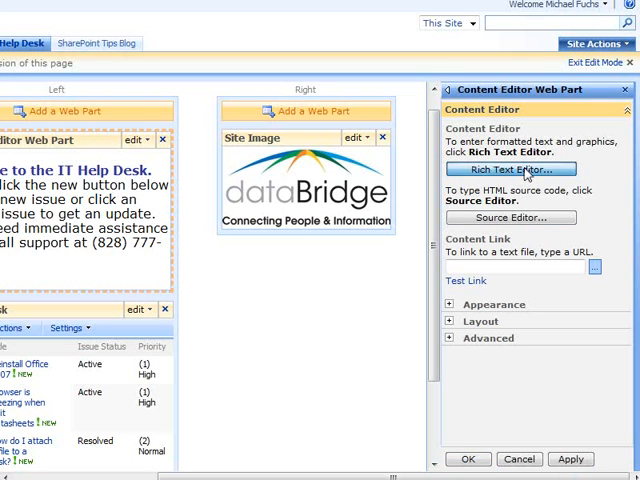
pyautogui.click(510, 168)
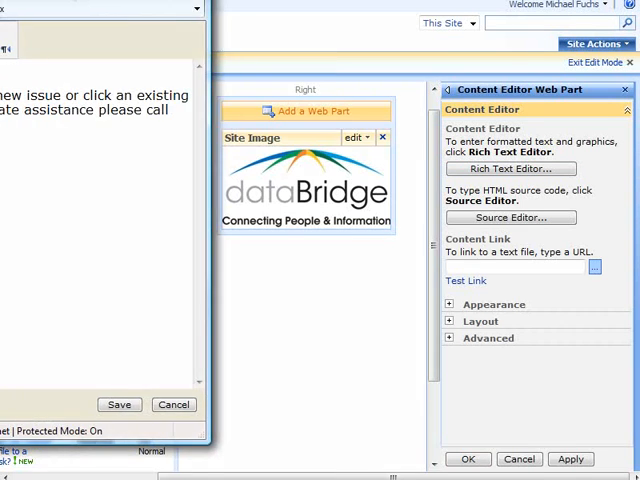
pyautogui.click(508, 168)
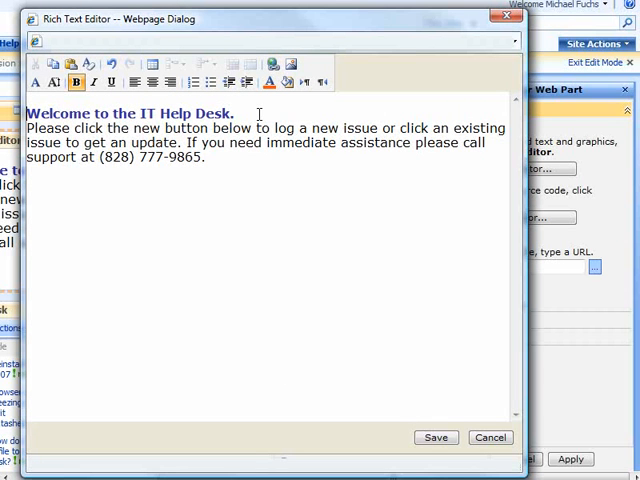
pyautogui.moveTo(292, 64)
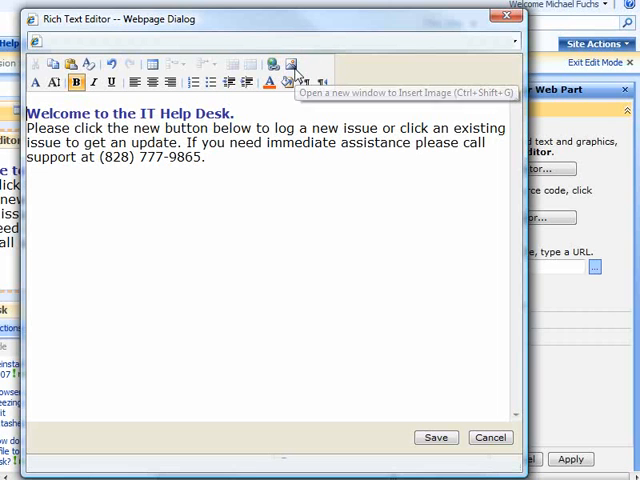
pyautogui.moveTo(292, 64)
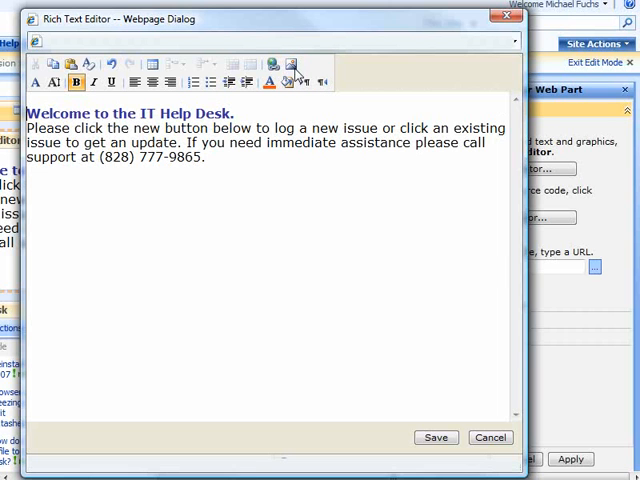
# Start inserting an image with the address tspace.com/it/IT%20Images/it.jpg.
pyautogui.click(292, 64)
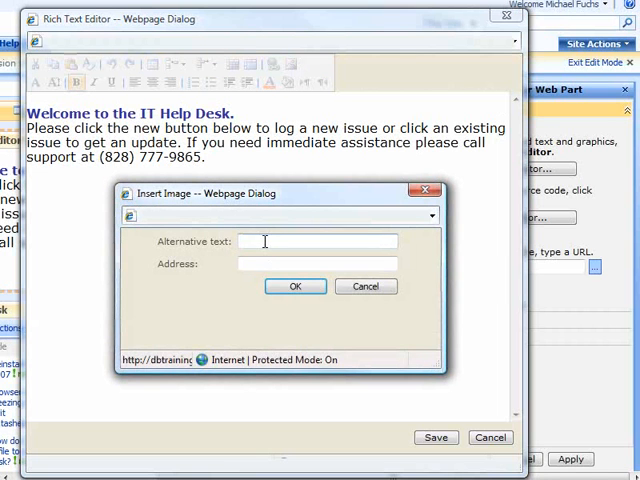
pyautogui.click(318, 264)
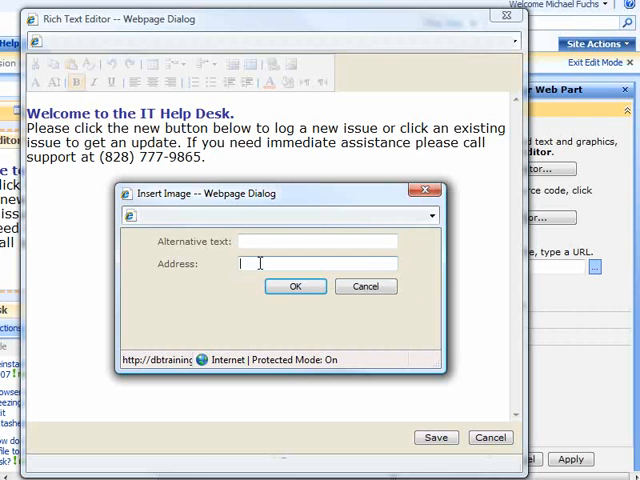
pyautogui.write('tspace.com/it/IT%20Images/it.jpg')
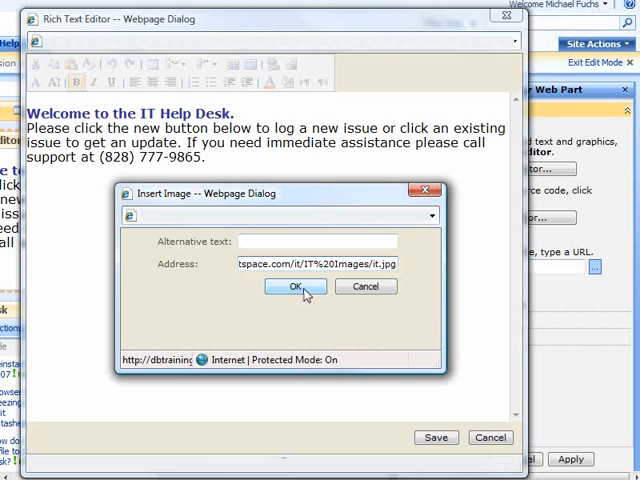
# Insert the it.jpg server-rack image and lay it out left with the welcome text wrapping to its right.
pyautogui.click(292, 288)
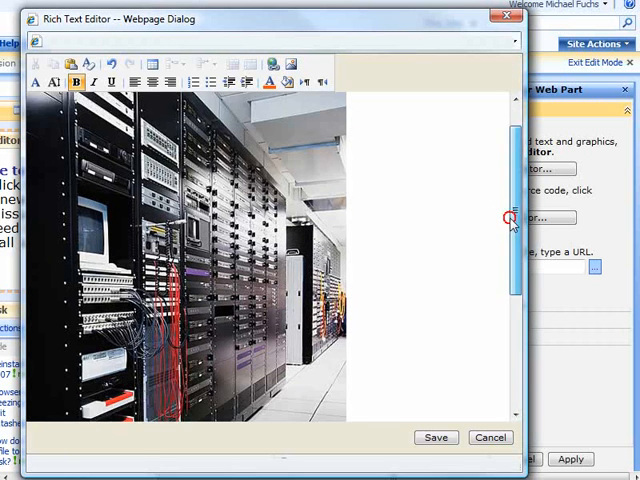
pyautogui.scroll(-3)
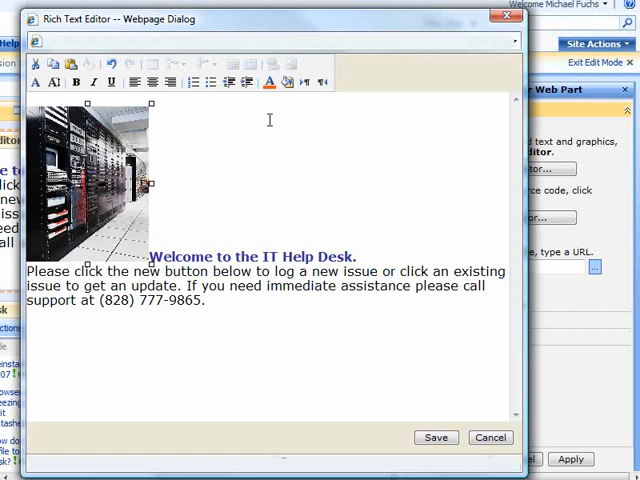
pyautogui.moveTo(320, 82)
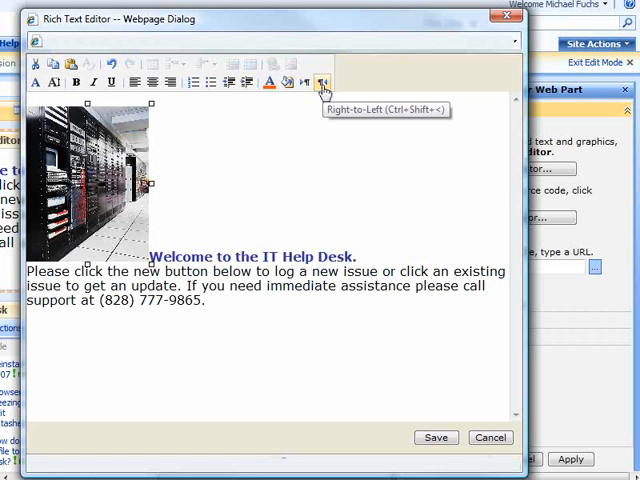
pyautogui.click(320, 82)
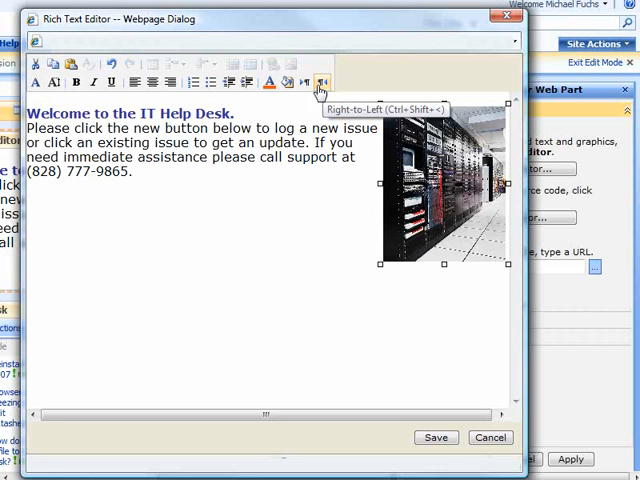
pyautogui.click(320, 82)
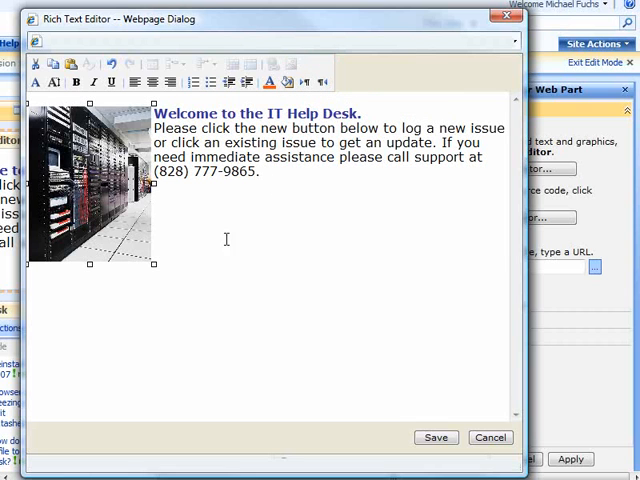
pyautogui.moveTo(200, 250)
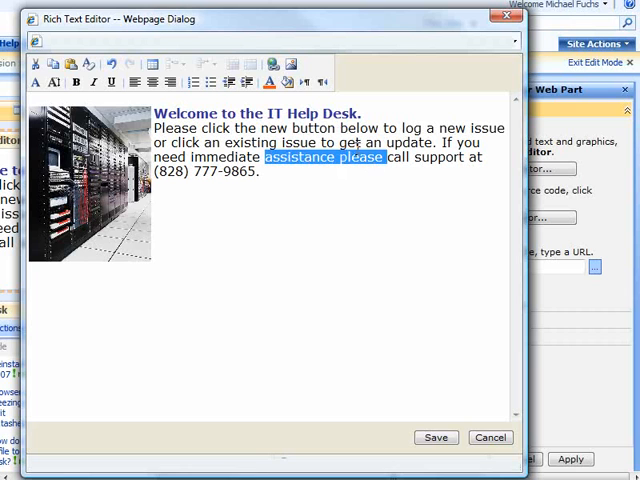
pyautogui.moveTo(272, 64)
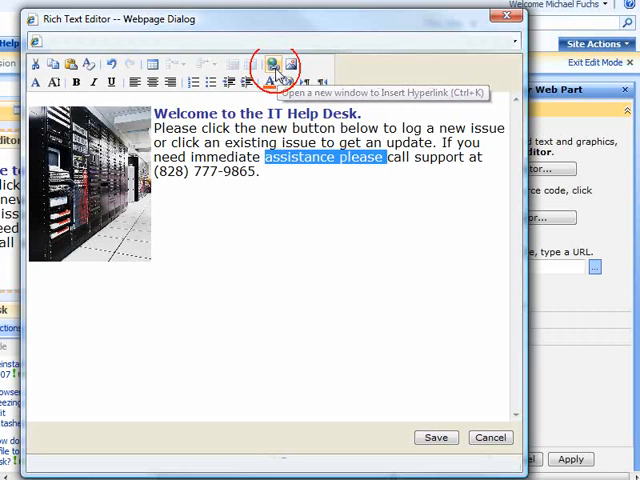
# Begin a hyperlink on 'assistance please' and abandon it.
pyautogui.click(272, 64)
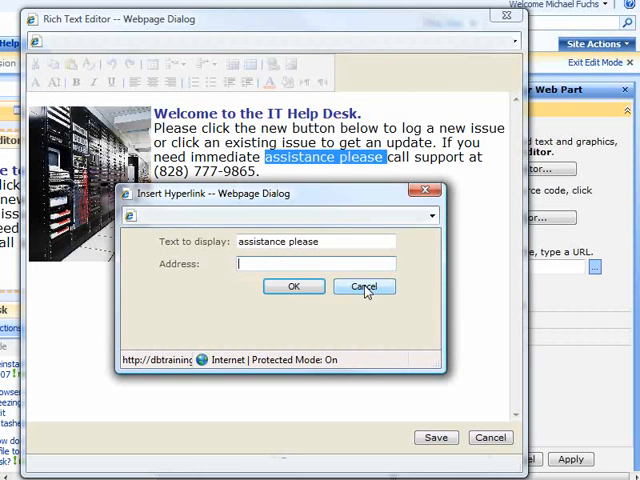
pyautogui.click(364, 286)
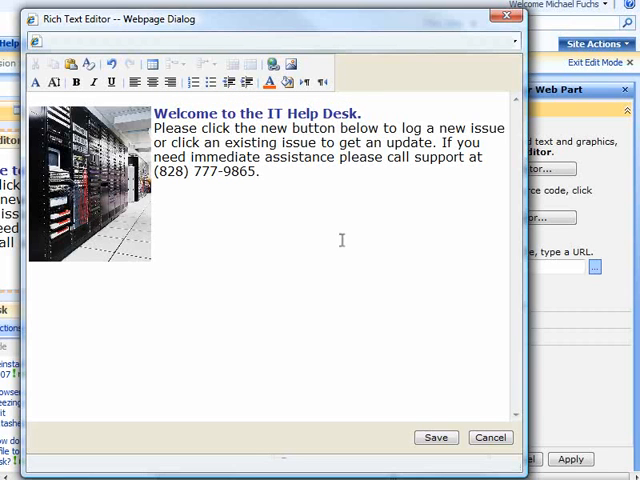
pyautogui.moveTo(330, 260)
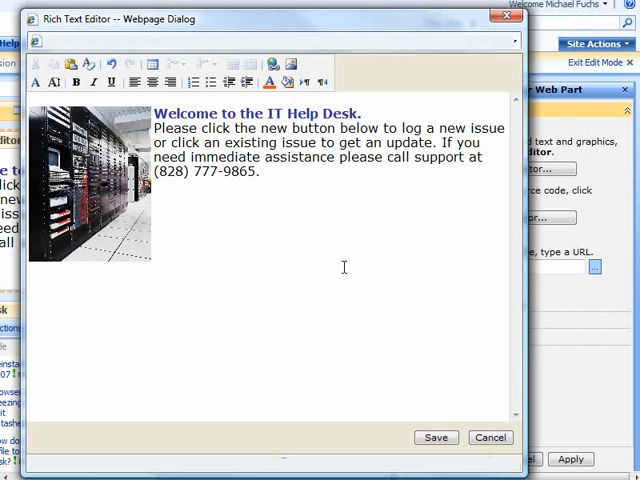
pyautogui.click(436, 436)
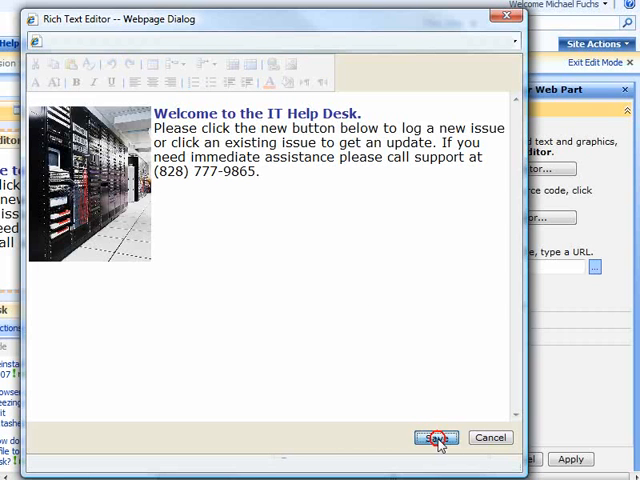
# Save the edited welcome text, apply the web part changes and exit edit mode to show the image beside the text.
pyautogui.click(434, 438)
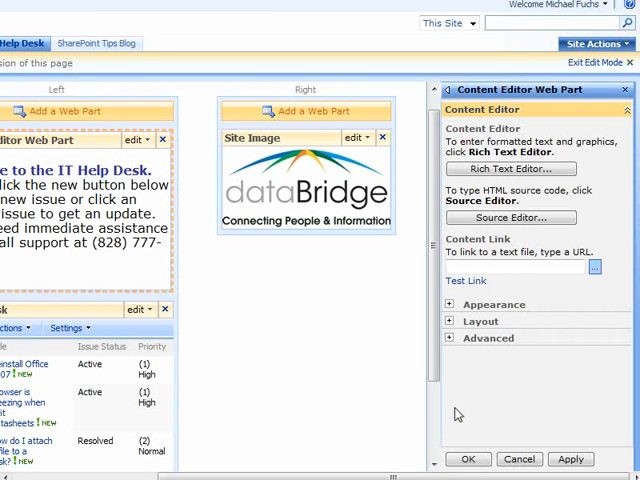
pyautogui.click(468, 460)
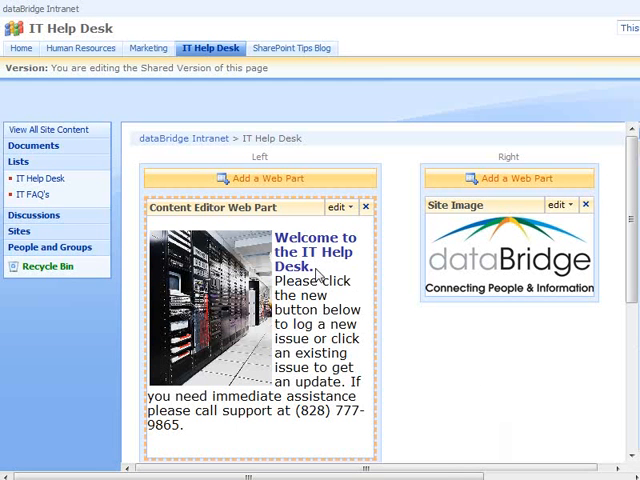
pyautogui.scroll(-3)
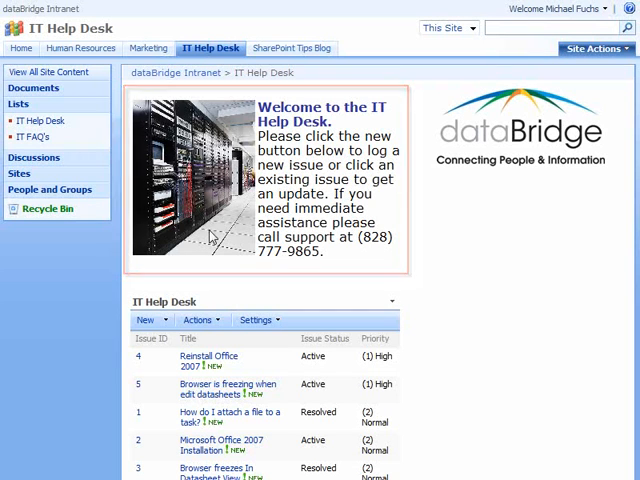
pyautogui.moveTo(540, 268)
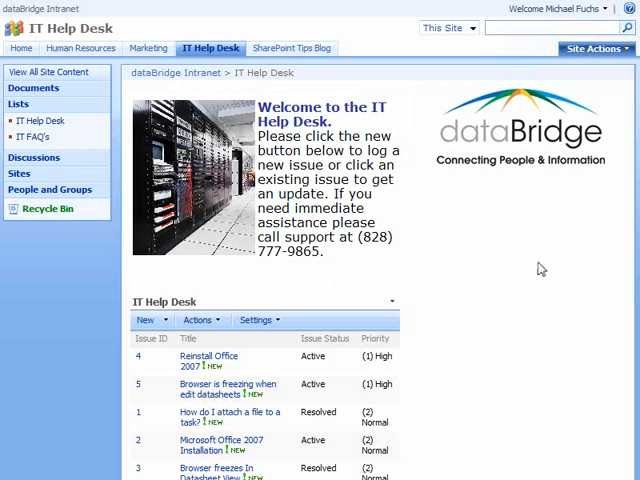